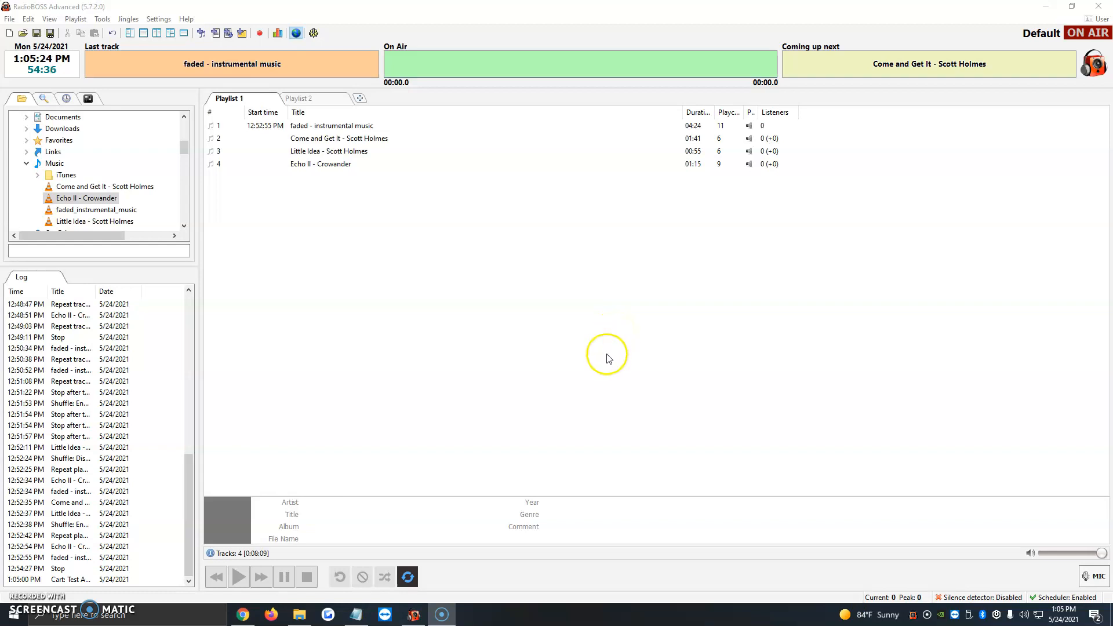
mouse_move(599, 359)
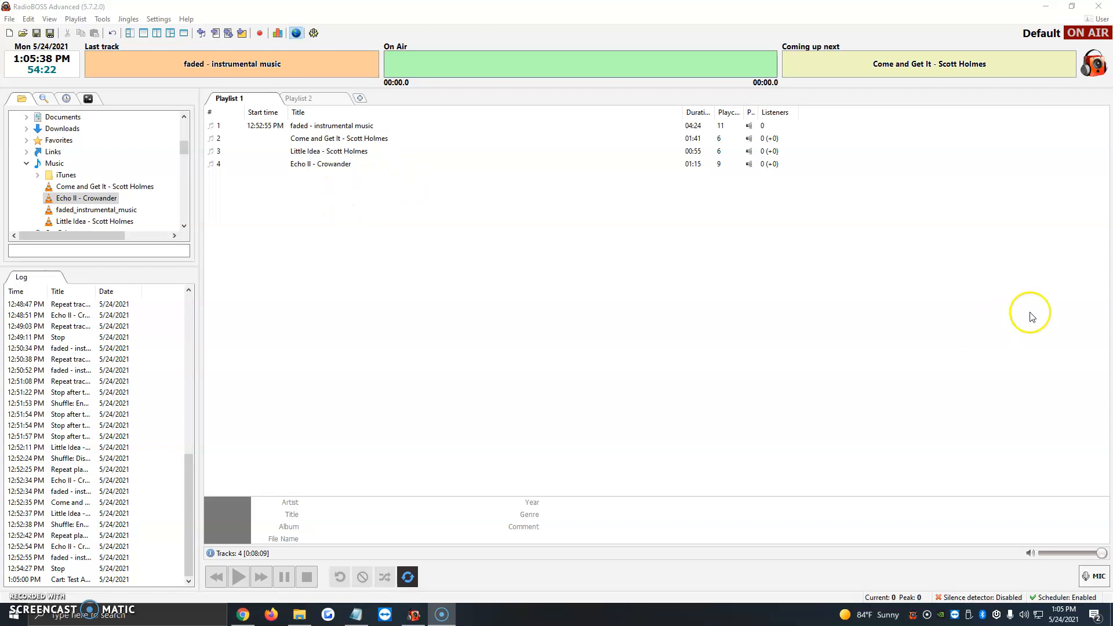
left_click(329, 152)
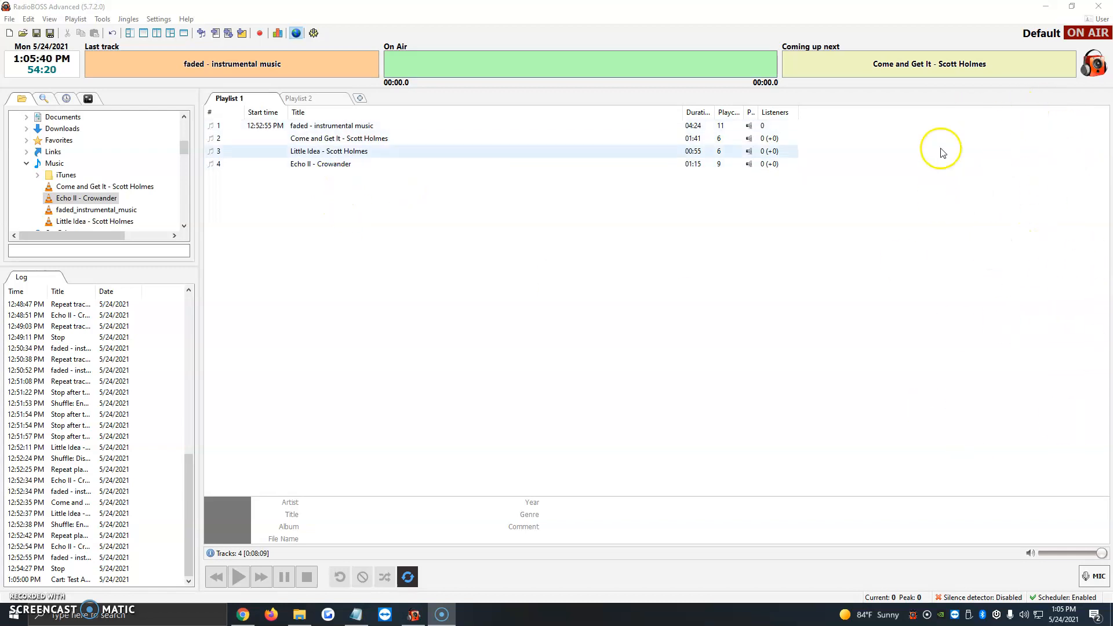
left_click(340, 139)
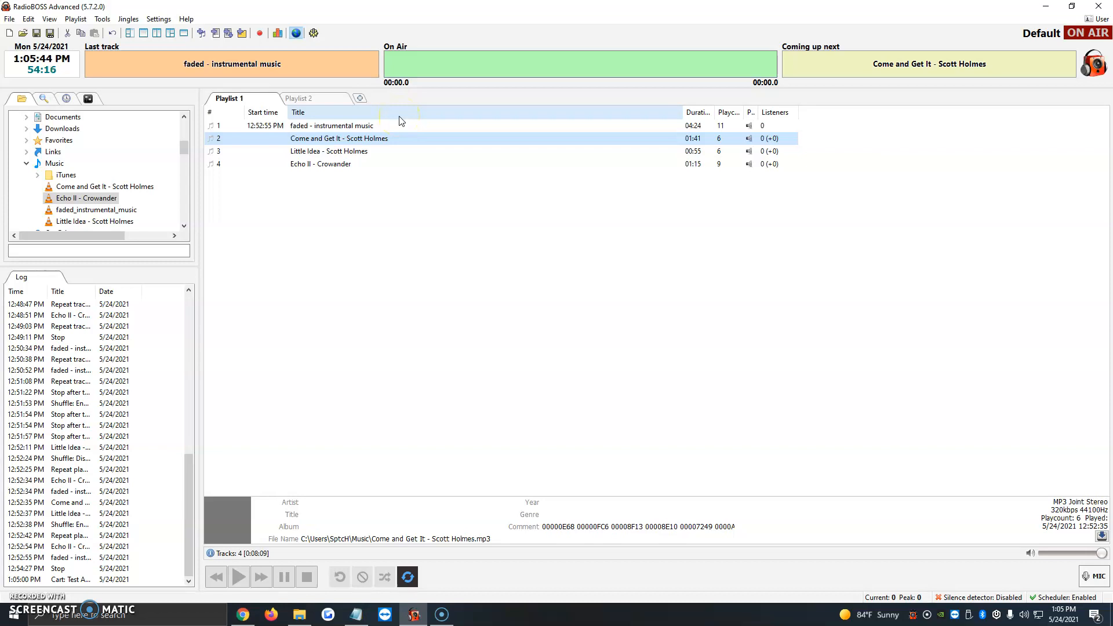